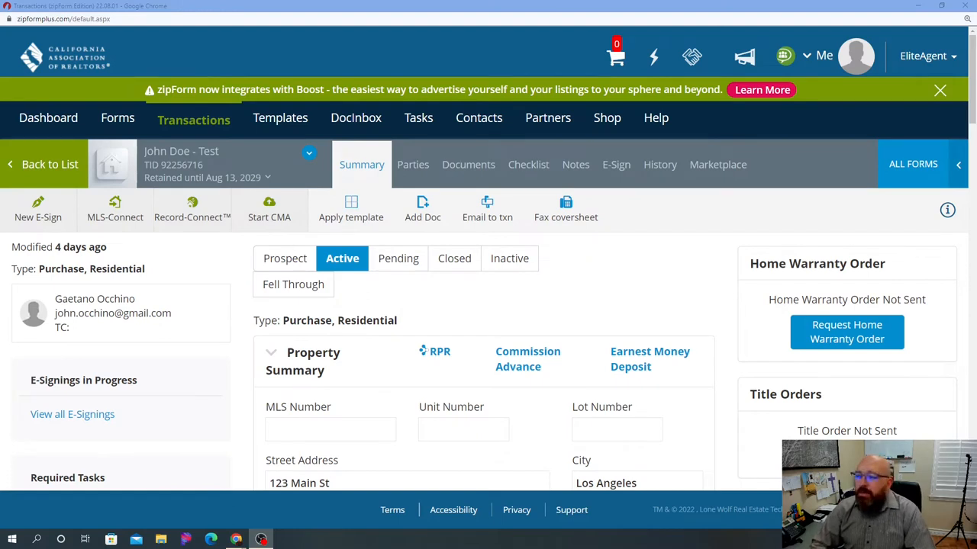
{"action": "mouse_move", "coordinate": [415, 301]}
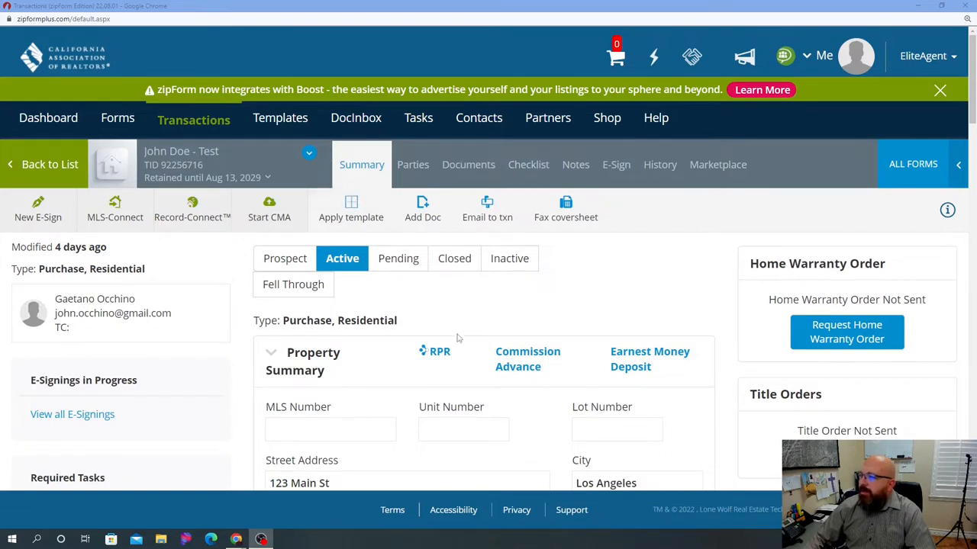
{"action": "mouse_move", "coordinate": [469, 164]}
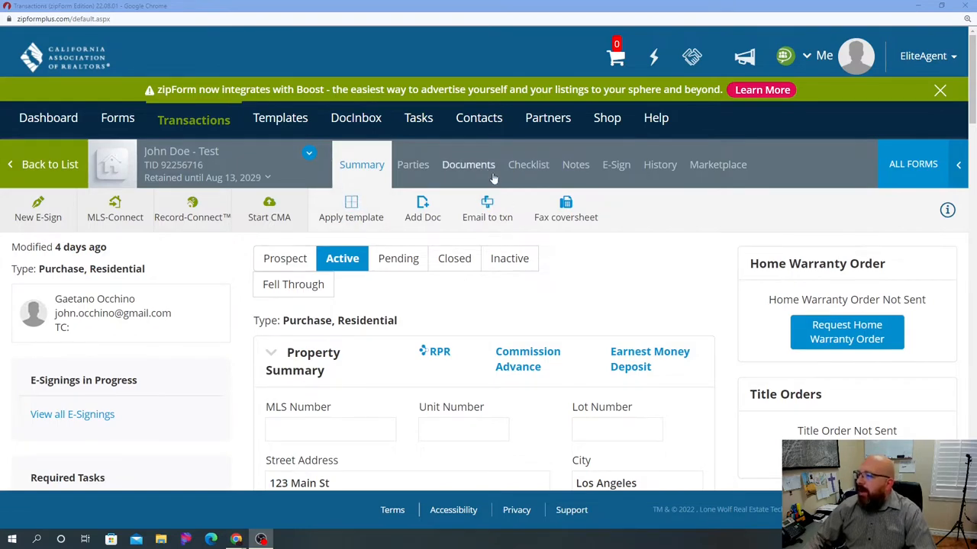
- Open the transaction's documents and scroll the purchase agreement down to section P, Items Included and Excluded
{"action": "left_click", "coordinate": [467, 164]}
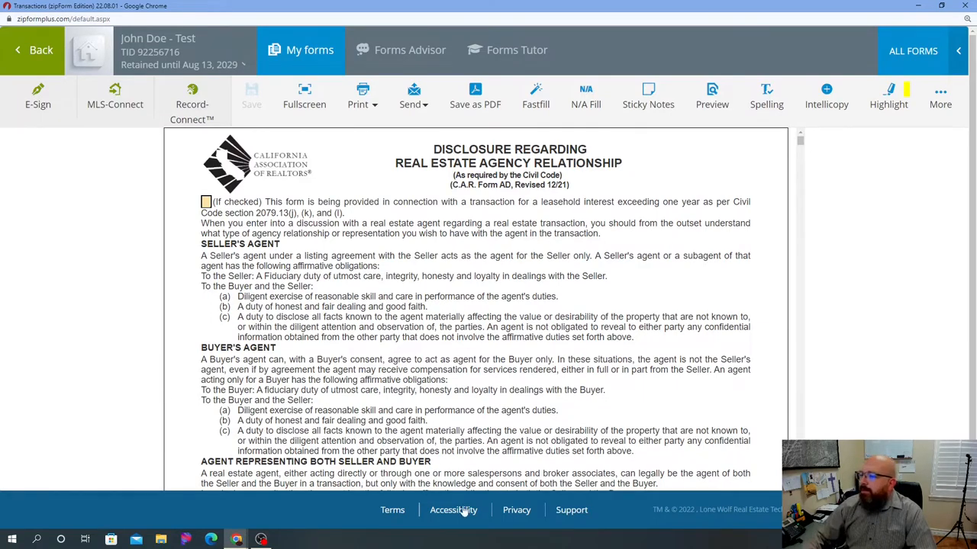
{"action": "scroll", "scroll_direction": "down", "scroll_amount": 3}
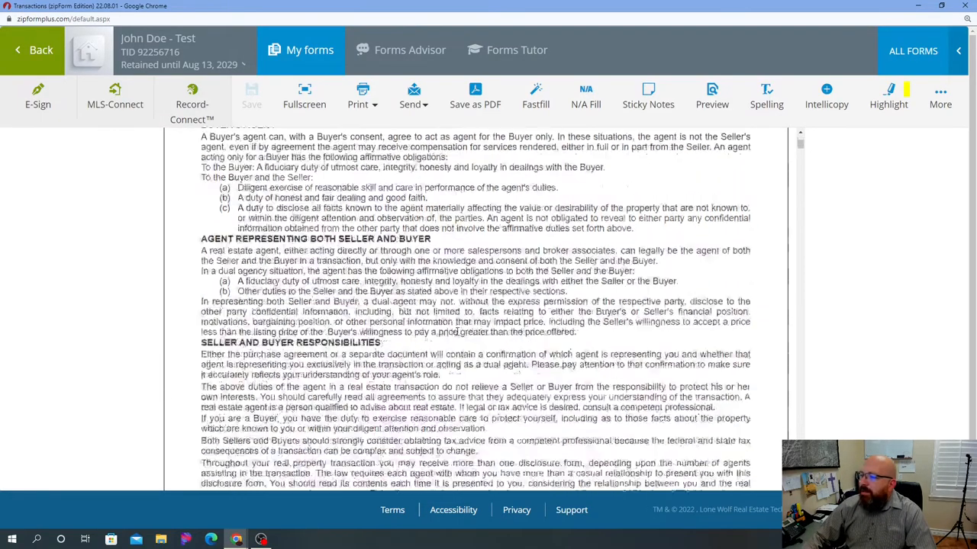
{"action": "scroll", "scroll_direction": "down", "scroll_amount": 3}
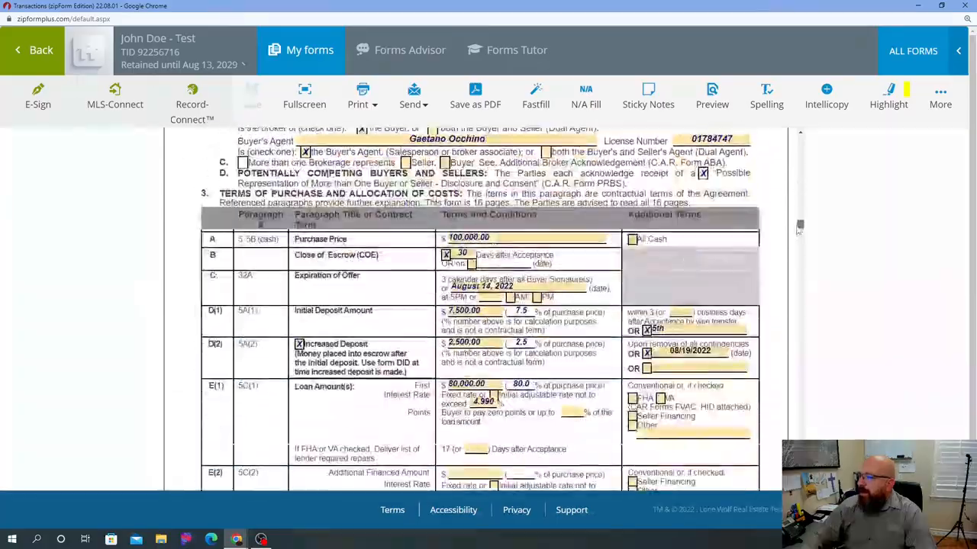
{"action": "scroll", "scroll_direction": "down", "scroll_amount": 3}
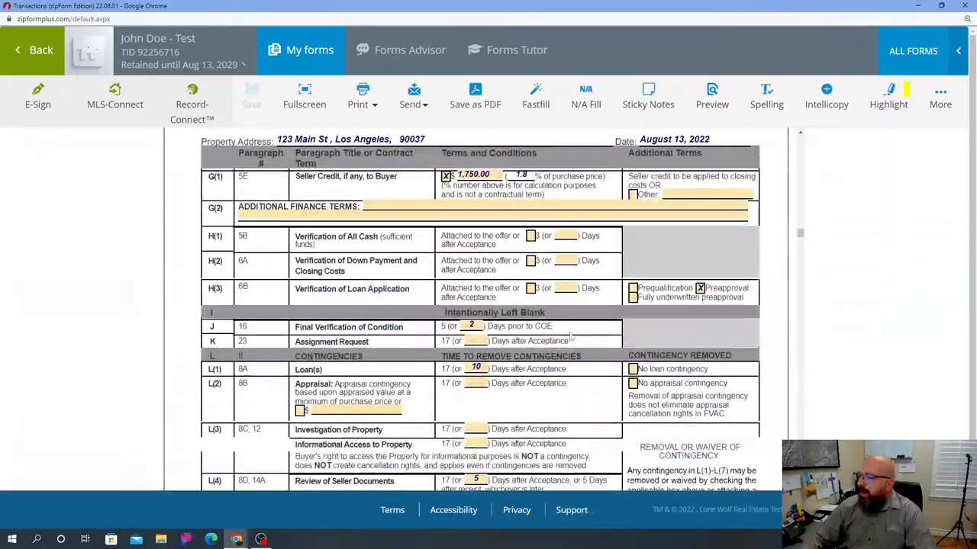
{"action": "scroll", "scroll_direction": "down", "scroll_amount": 3}
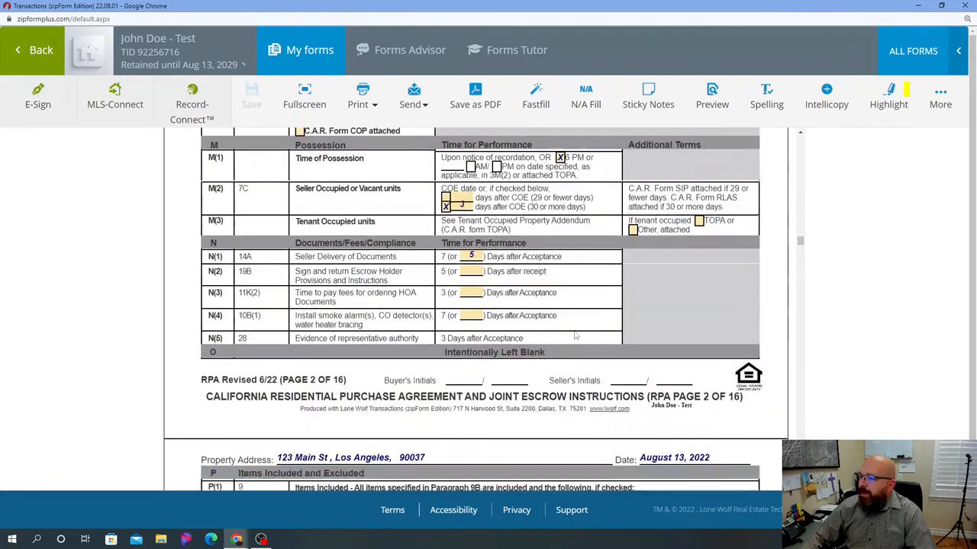
{"action": "scroll", "scroll_direction": "down", "scroll_amount": 3}
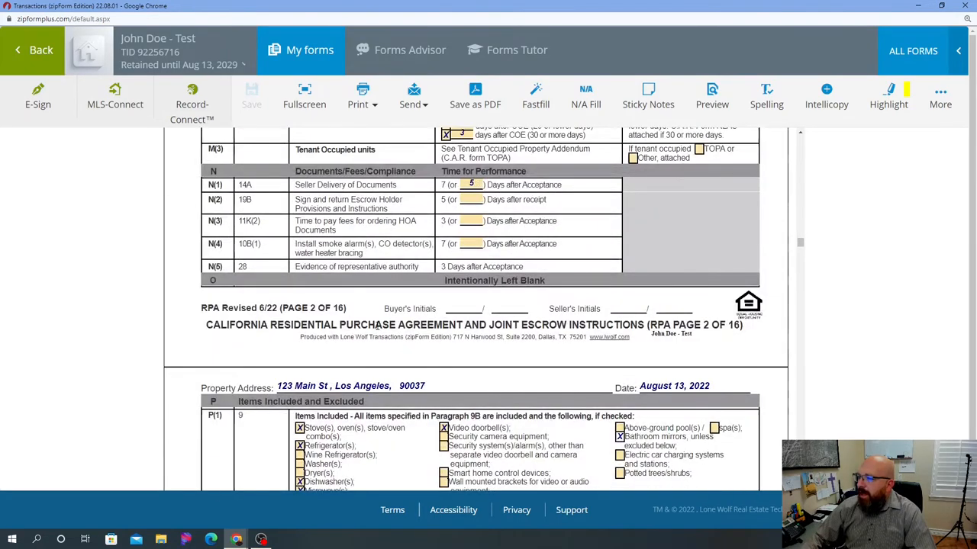
{"action": "mouse_move", "coordinate": [499, 322]}
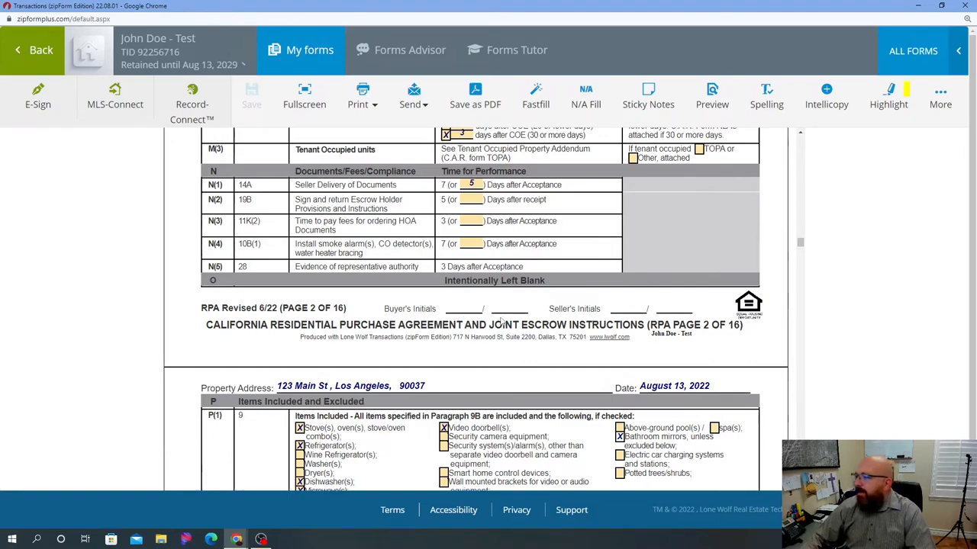
{"action": "scroll", "scroll_direction": "down", "scroll_amount": 3}
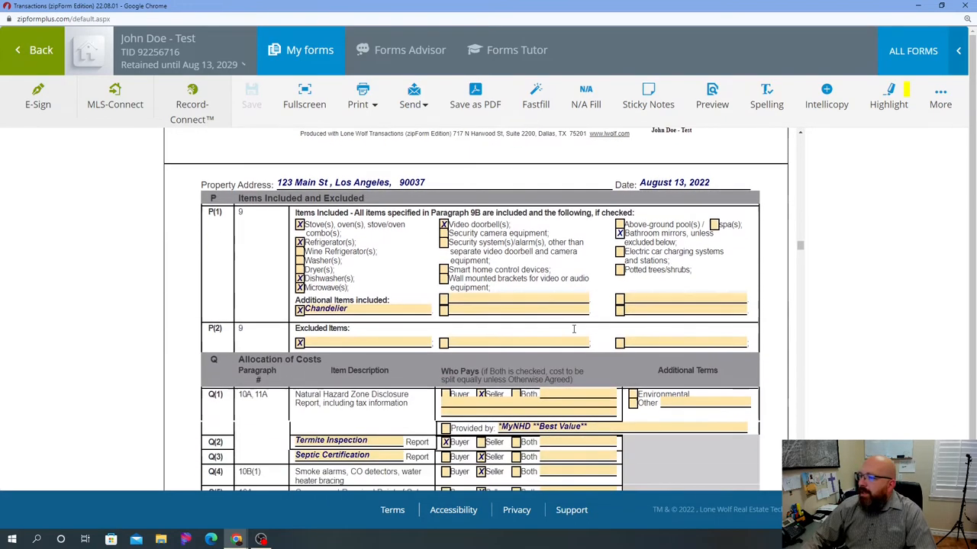
{"action": "scroll", "scroll_direction": "down", "scroll_amount": 3}
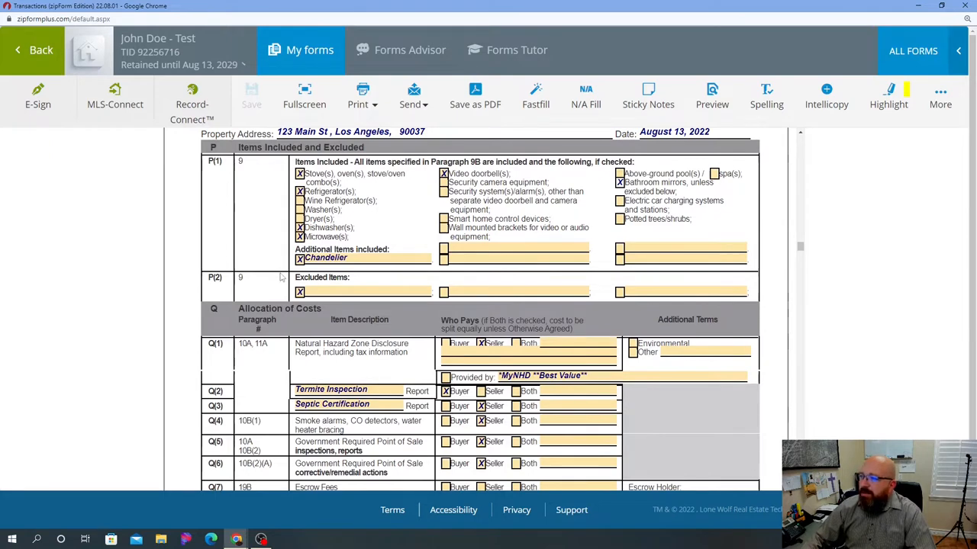
{"action": "mouse_move", "coordinate": [388, 241]}
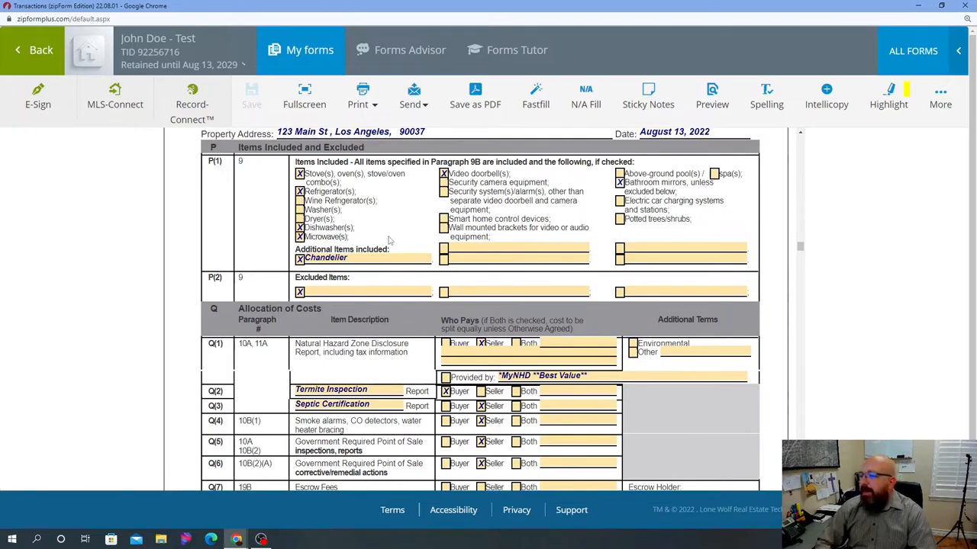
{"action": "mouse_move", "coordinate": [363, 229]}
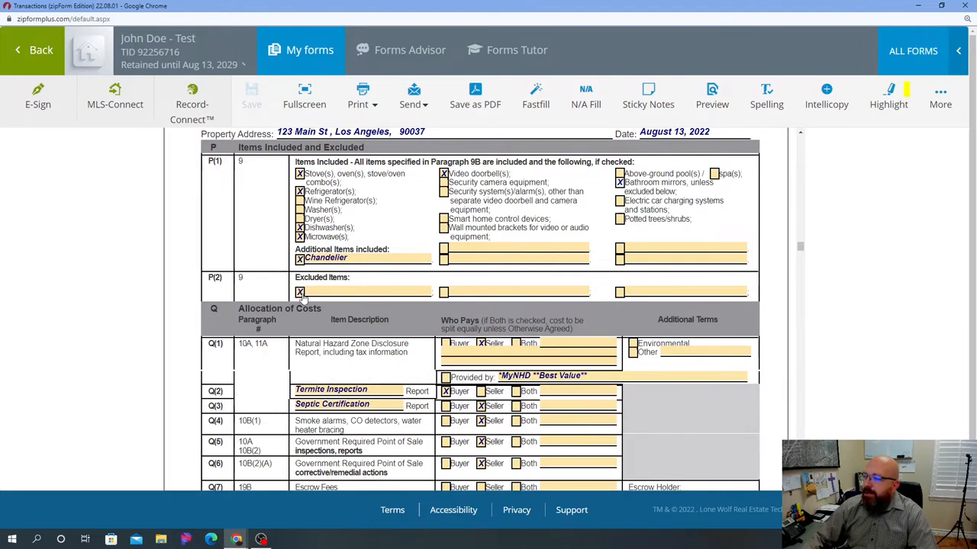
- Uncheck the first, empty Excluded Items checkbox in P(2)
{"action": "left_click", "coordinate": [299, 293]}
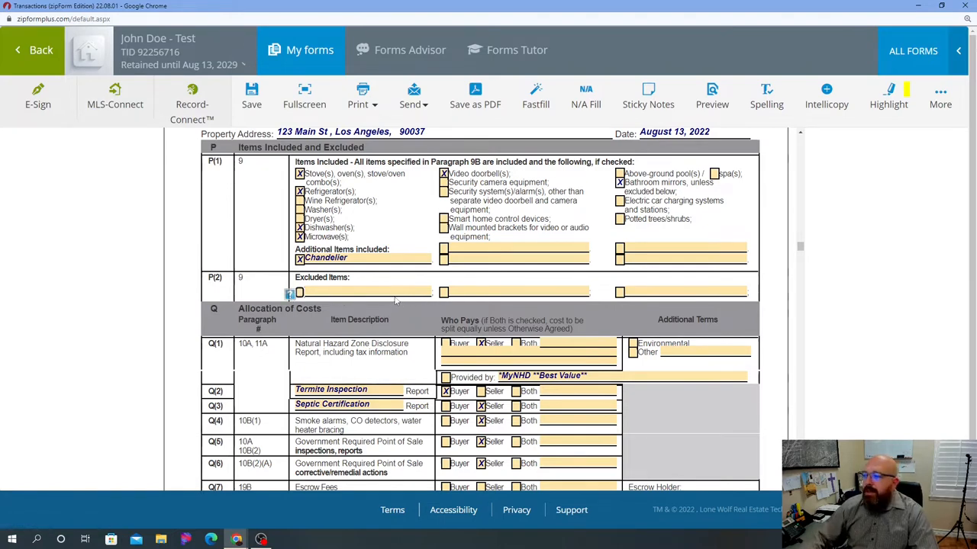
{"action": "mouse_move", "coordinate": [450, 318]}
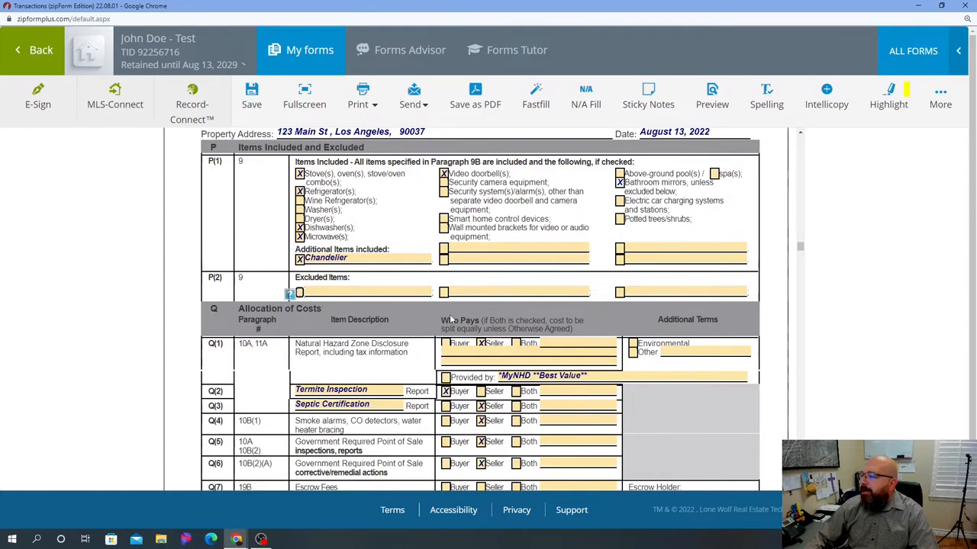
{"action": "scroll", "scroll_direction": "down", "scroll_amount": 3}
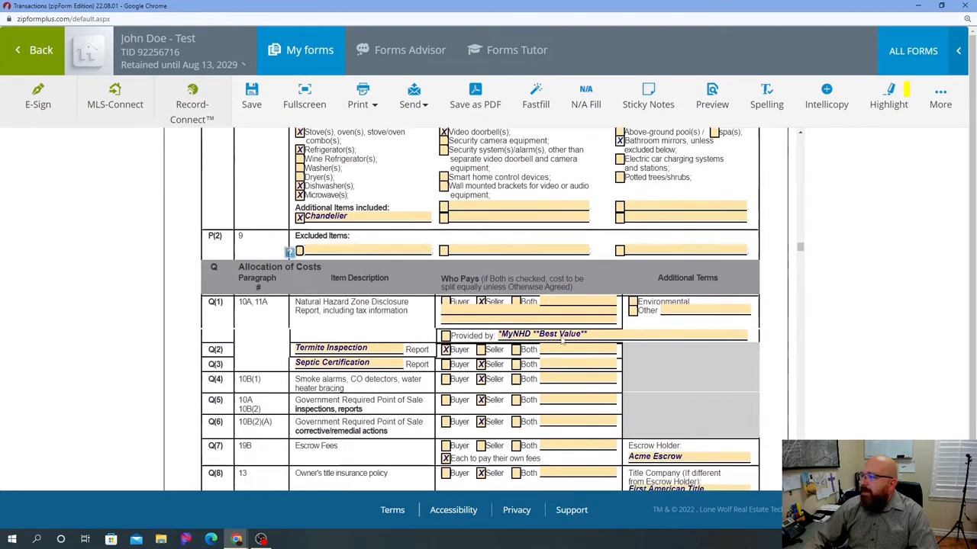
{"action": "scroll", "scroll_direction": "down", "scroll_amount": 3}
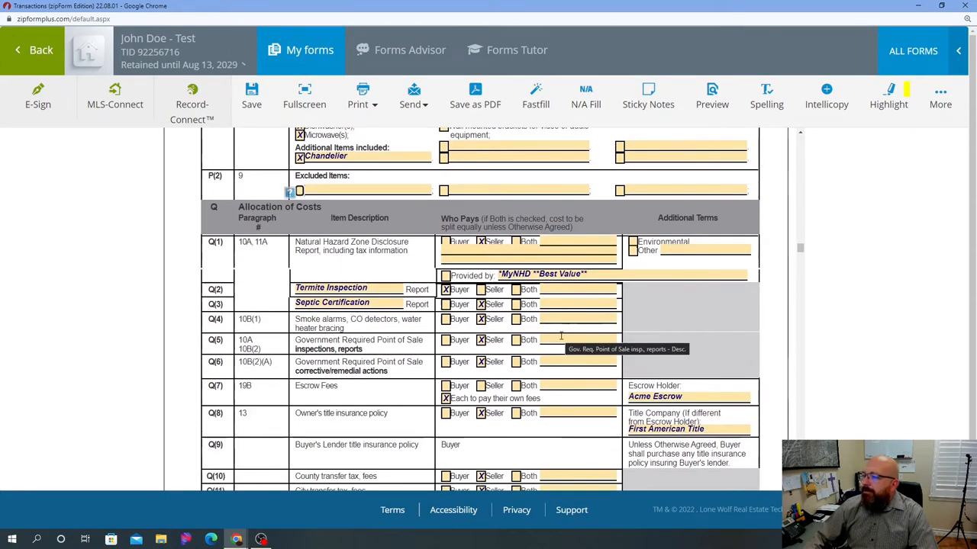
{"action": "scroll", "scroll_direction": "down", "scroll_amount": 3}
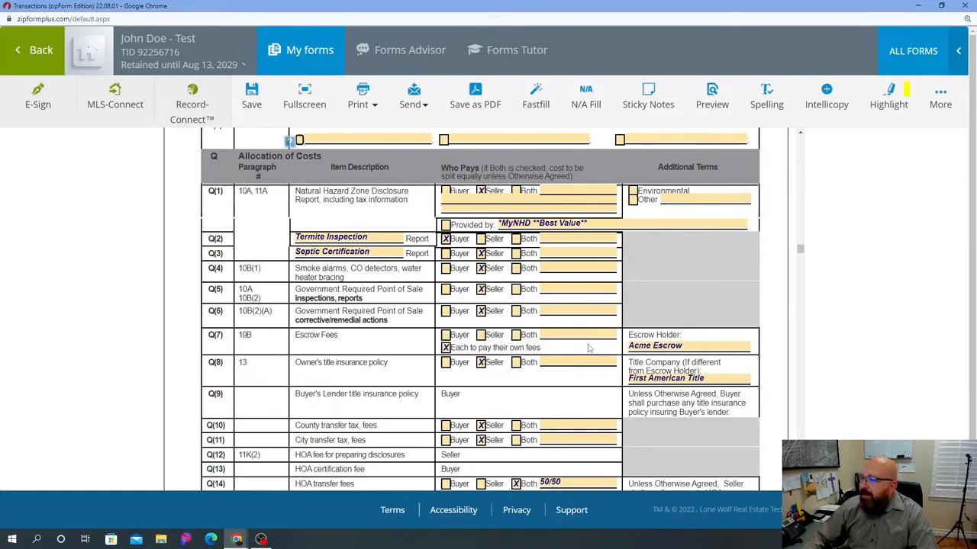
{"action": "scroll", "scroll_direction": "down", "scroll_amount": 3}
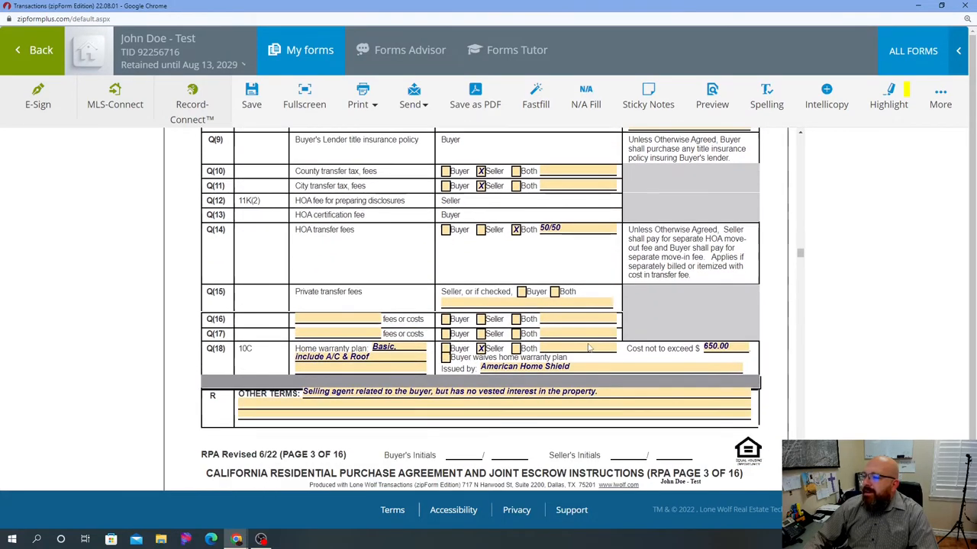
{"action": "scroll", "scroll_direction": "up", "scroll_amount": 3}
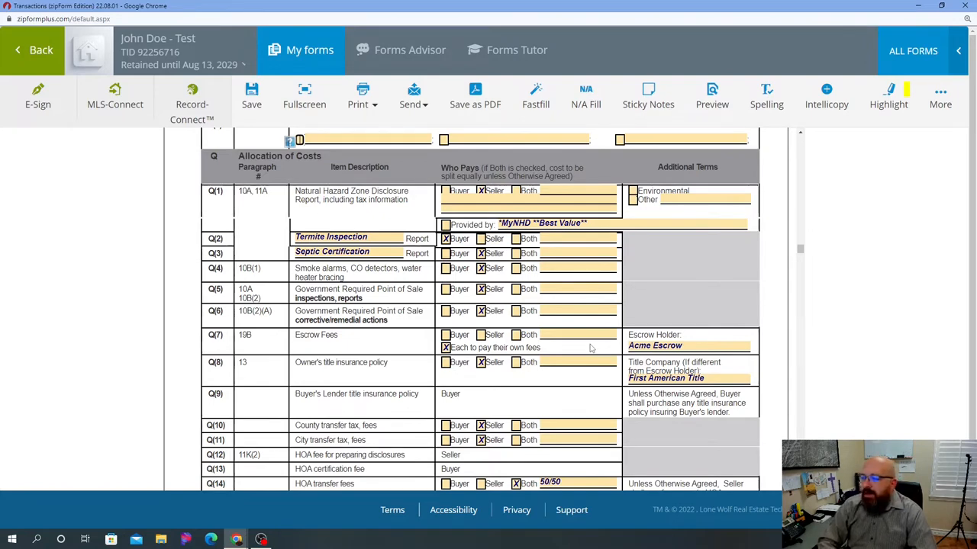
{"action": "mouse_move", "coordinate": [765, 392]}
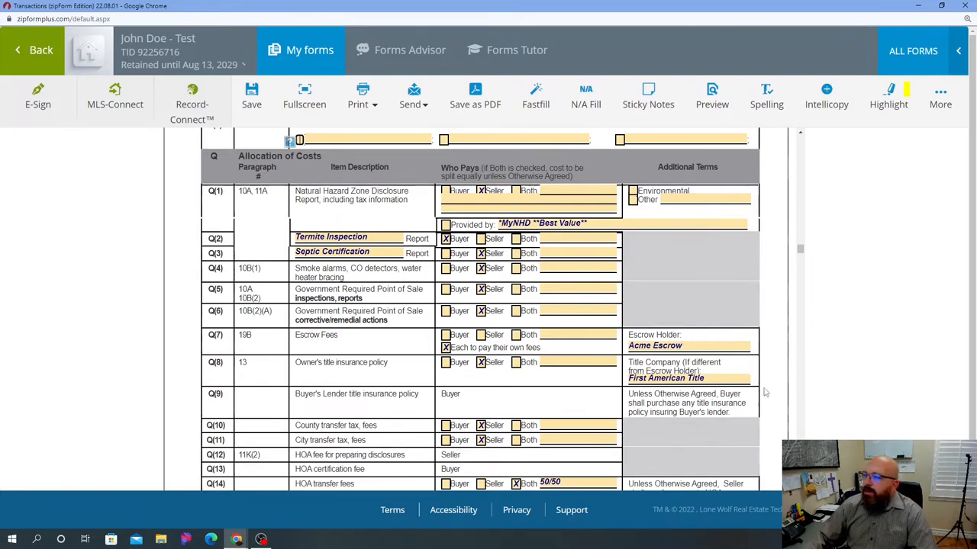
{"action": "mouse_move", "coordinate": [356, 214]}
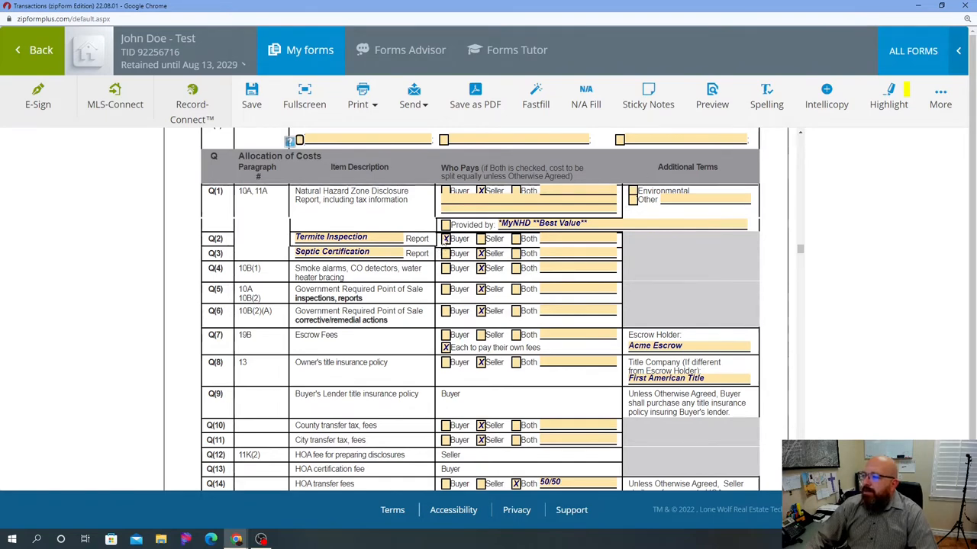
- Clear the Termite Inspection row in Q(2) and check 'Provided by' MyNHD under Q(1)
{"action": "left_click", "coordinate": [445, 225]}
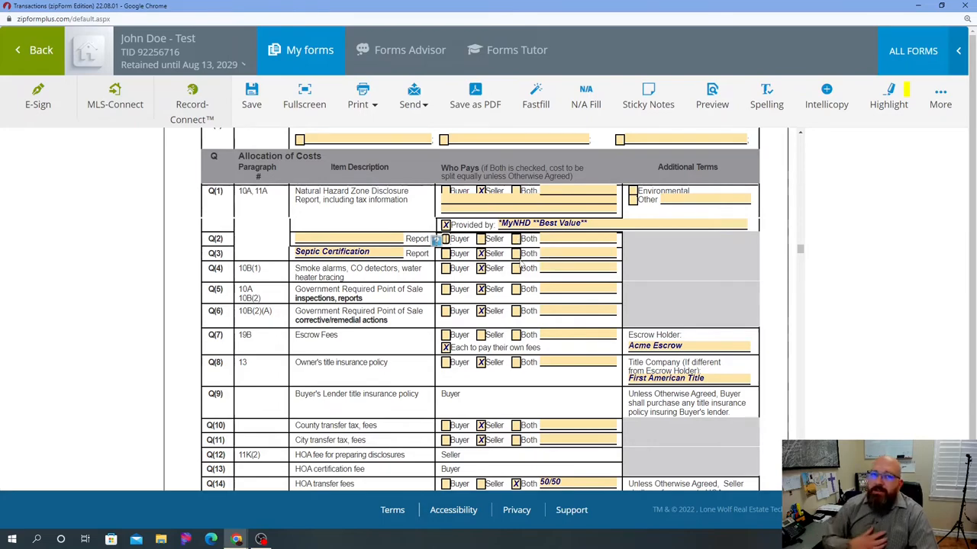
- Enter 'Termite Inspection & Certification to be paid by the seller.' in paragraph R Other Terms
{"action": "scroll", "scroll_direction": "down", "scroll_amount": 3}
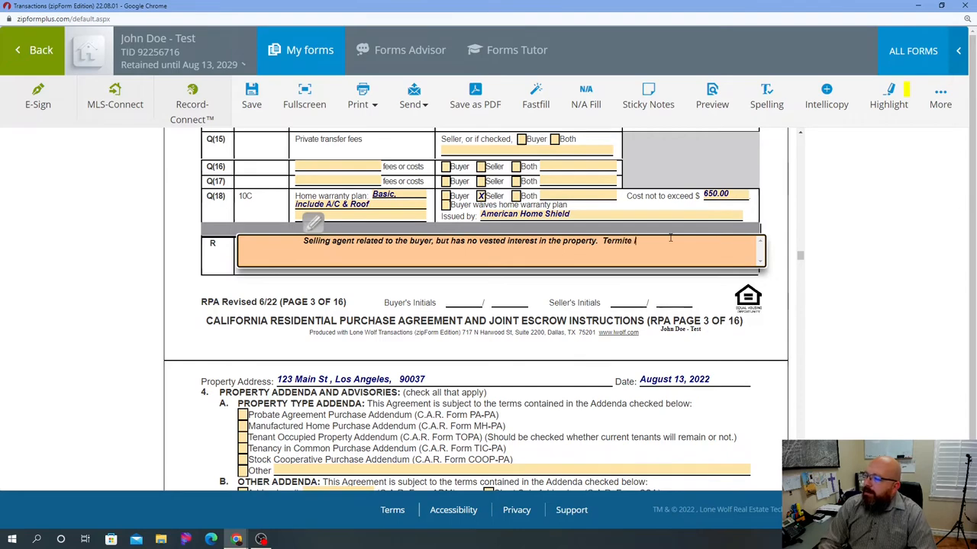
{"action": "type", "text": "Inspection to"}
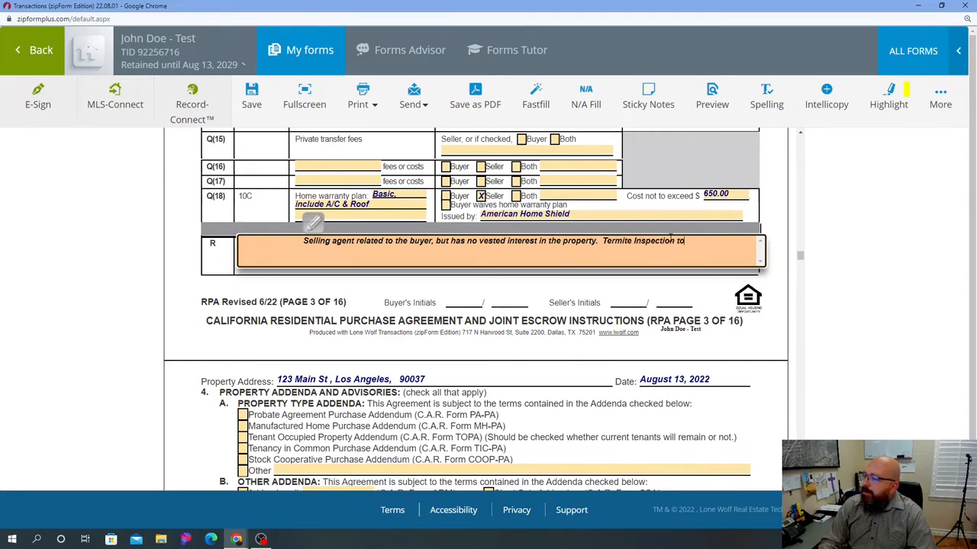
{"action": "type", "text": "be paid bu"}
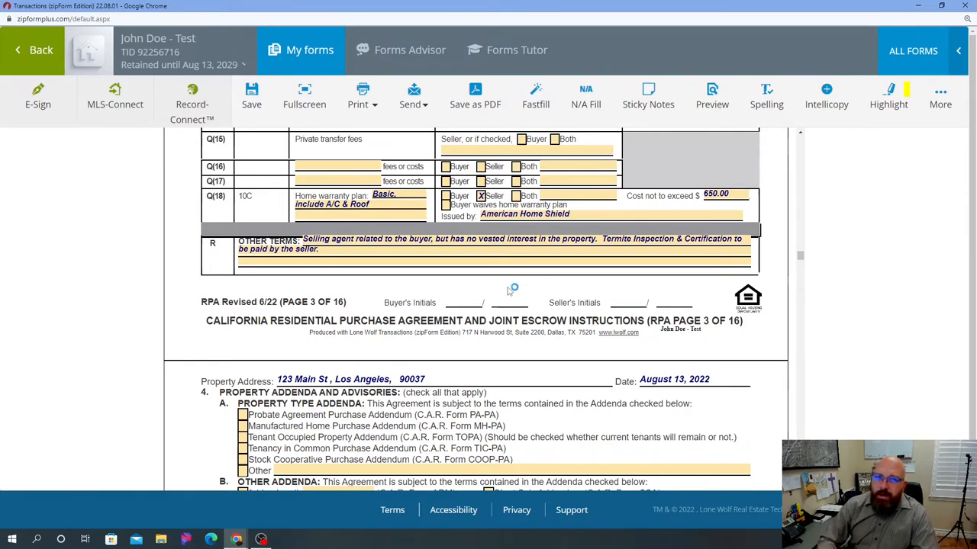
{"action": "mouse_move", "coordinate": [517, 297]}
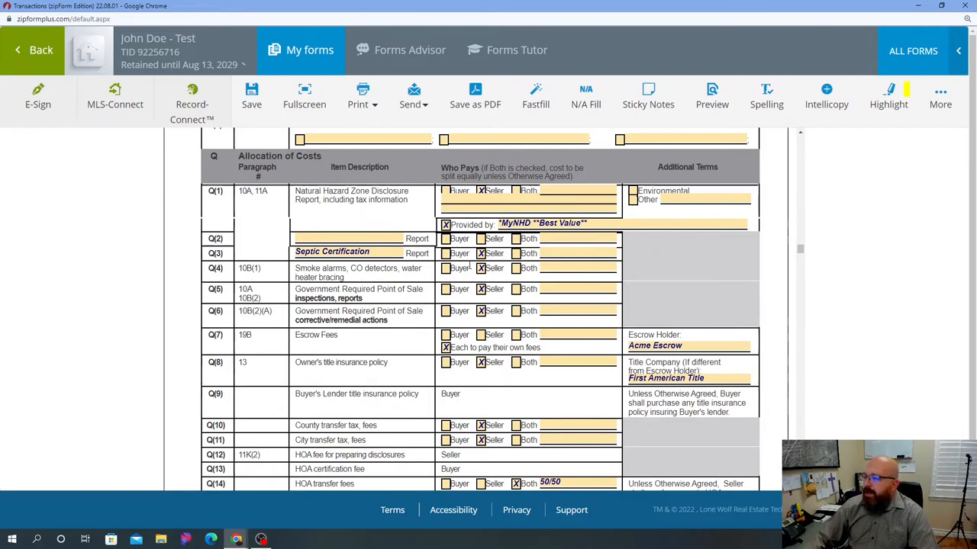
{"action": "mouse_move", "coordinate": [326, 276]}
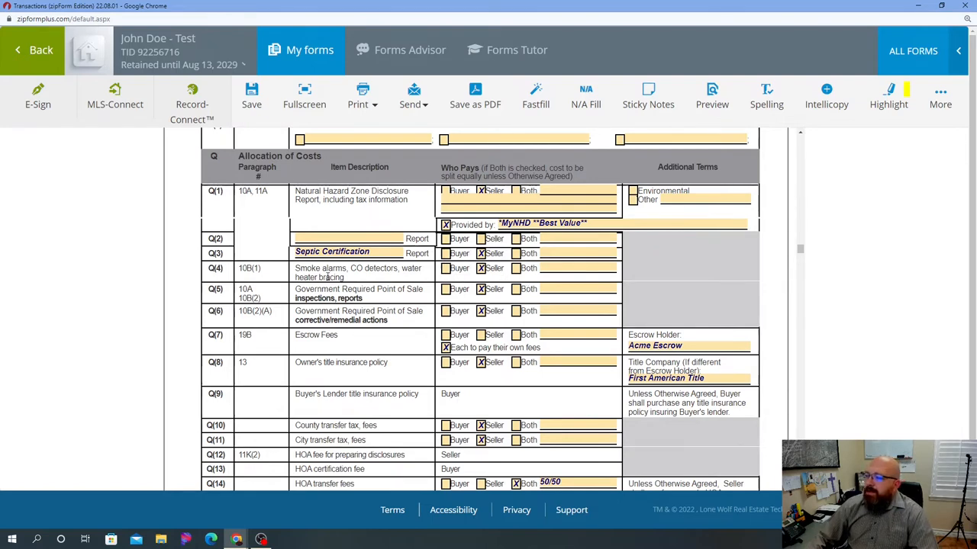
{"action": "mouse_move", "coordinate": [386, 277]}
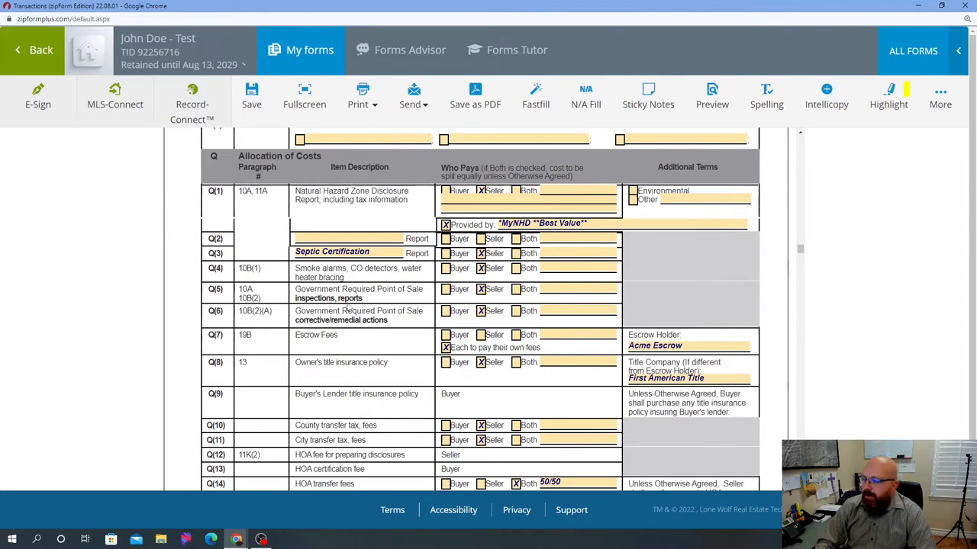
{"action": "mouse_move", "coordinate": [553, 348]}
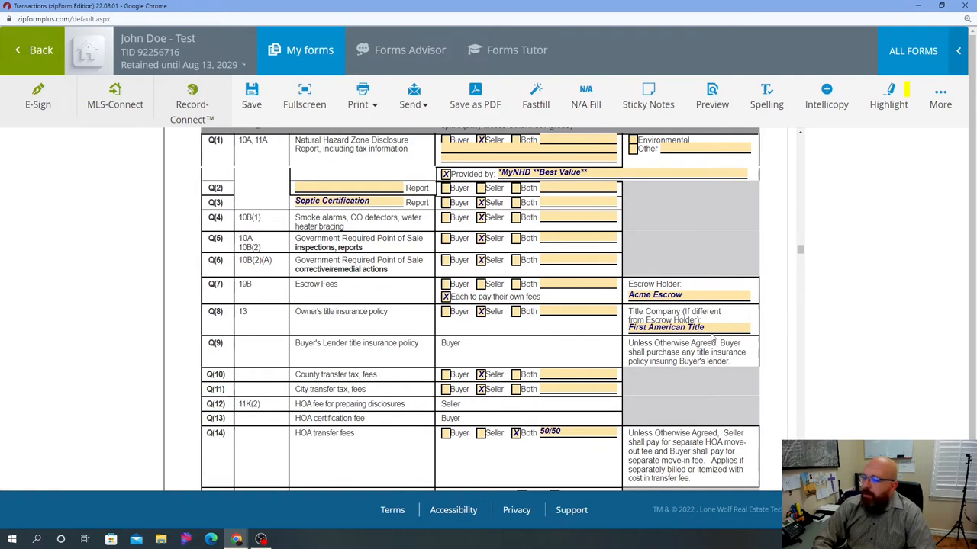
{"action": "mouse_move", "coordinate": [787, 314]}
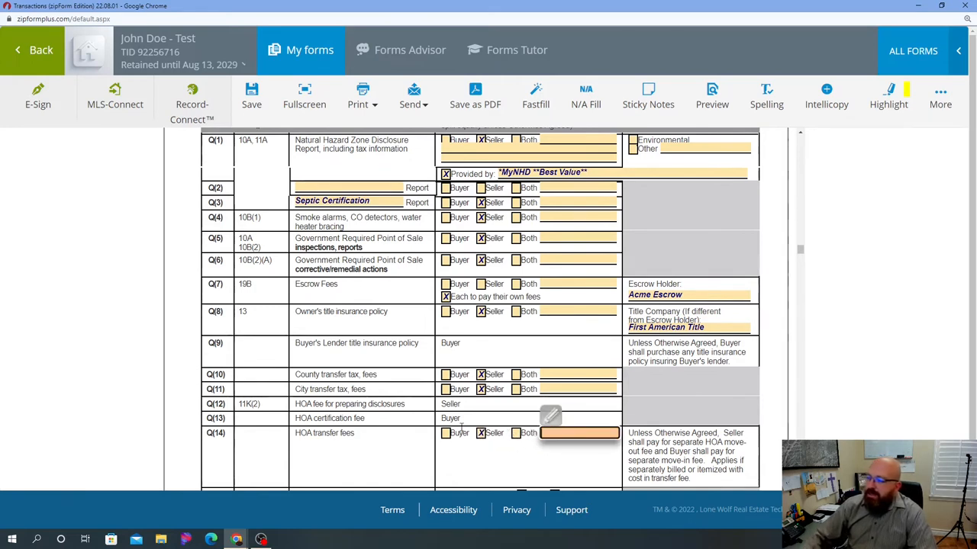
- Scroll to the cost allocation rows and select the wording near Q(14) for editing
{"action": "scroll", "scroll_direction": "down", "scroll_amount": 3}
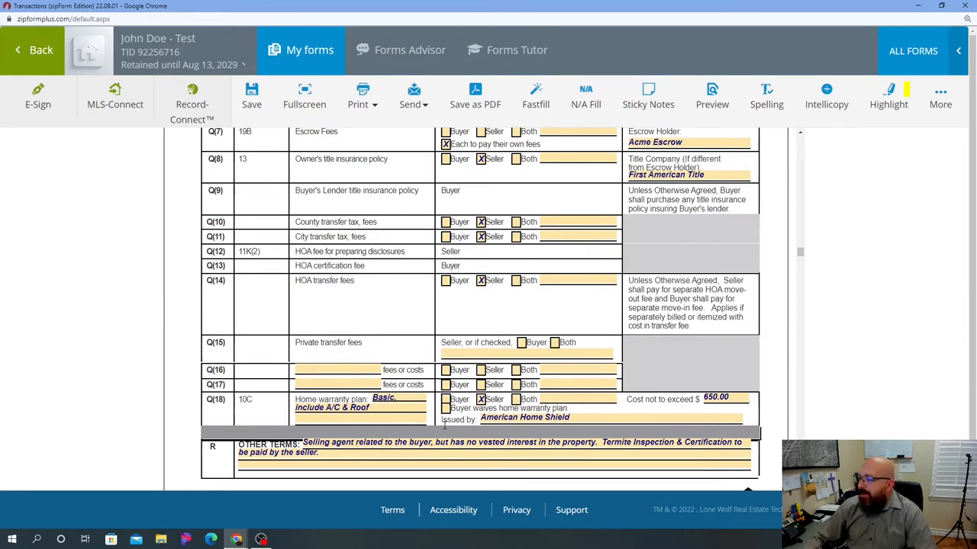
{"action": "mouse_move", "coordinate": [620, 410]}
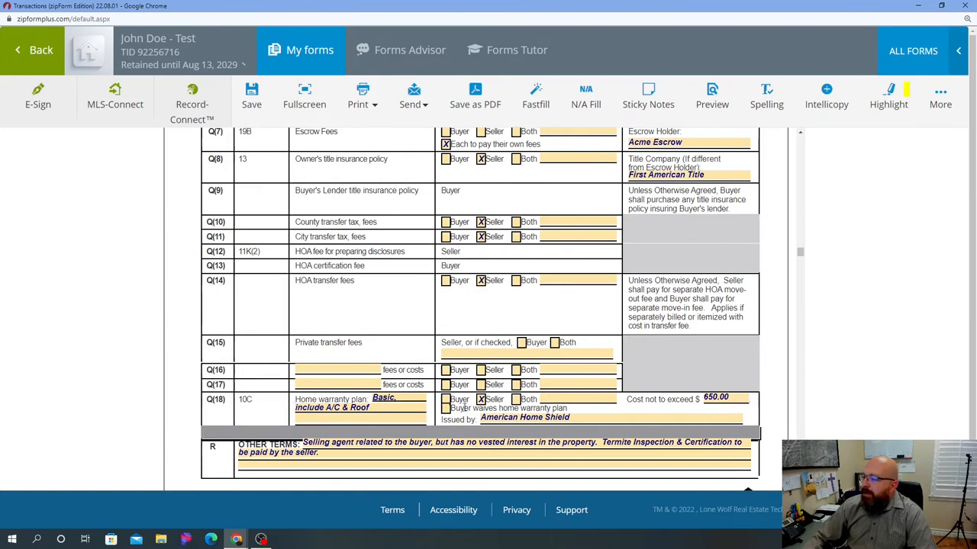
{"action": "mouse_move", "coordinate": [752, 416]}
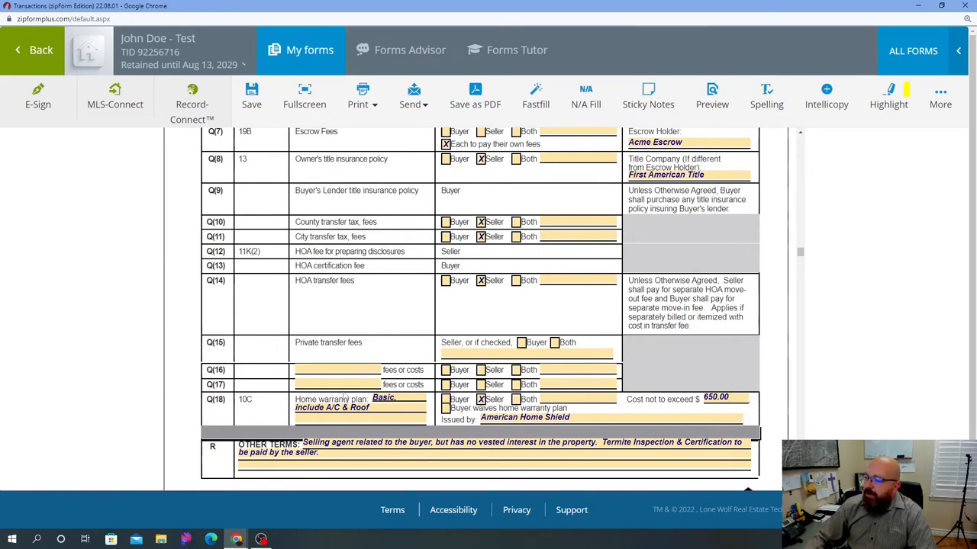
{"action": "double_click", "coordinate": [328, 399]}
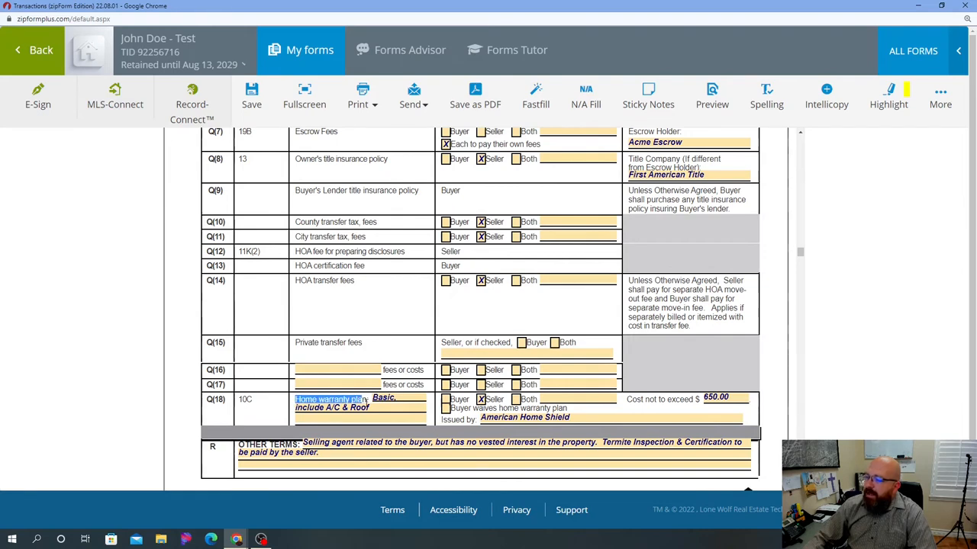
{"action": "mouse_move", "coordinate": [363, 401]}
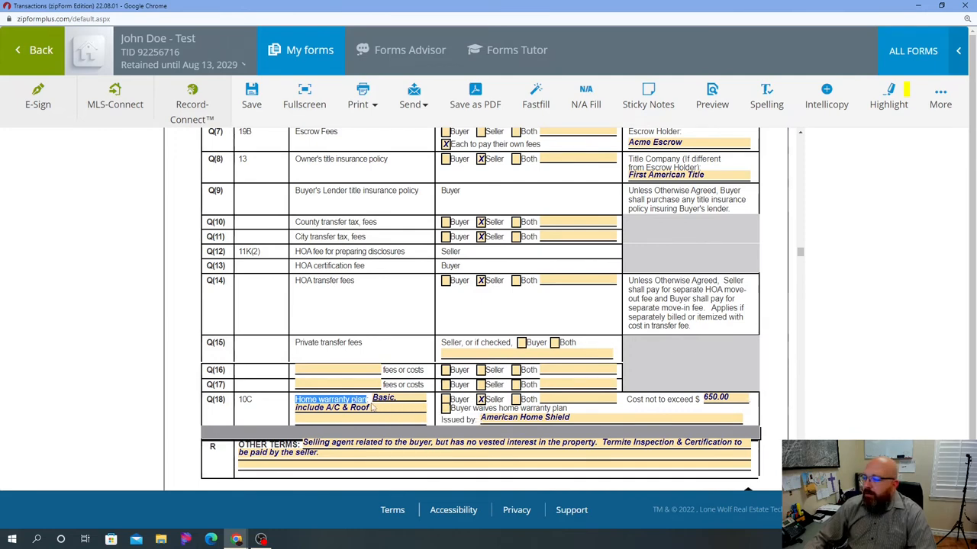
{"action": "mouse_move", "coordinate": [351, 404]}
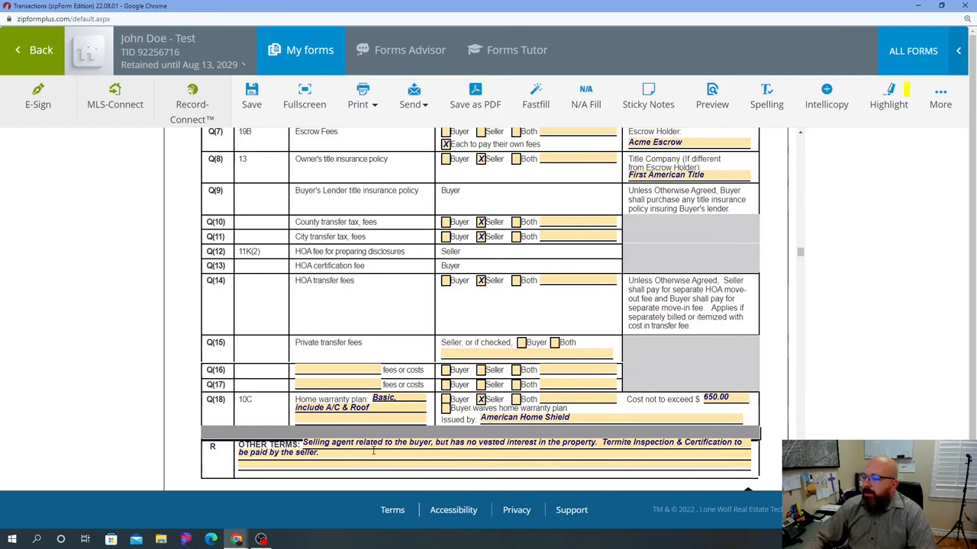
- Check the Septic, Well, Property Monument and Propane Addendum (SWPI) box in section 4B Other Addenda
{"action": "scroll", "scroll_direction": "down", "scroll_amount": 3}
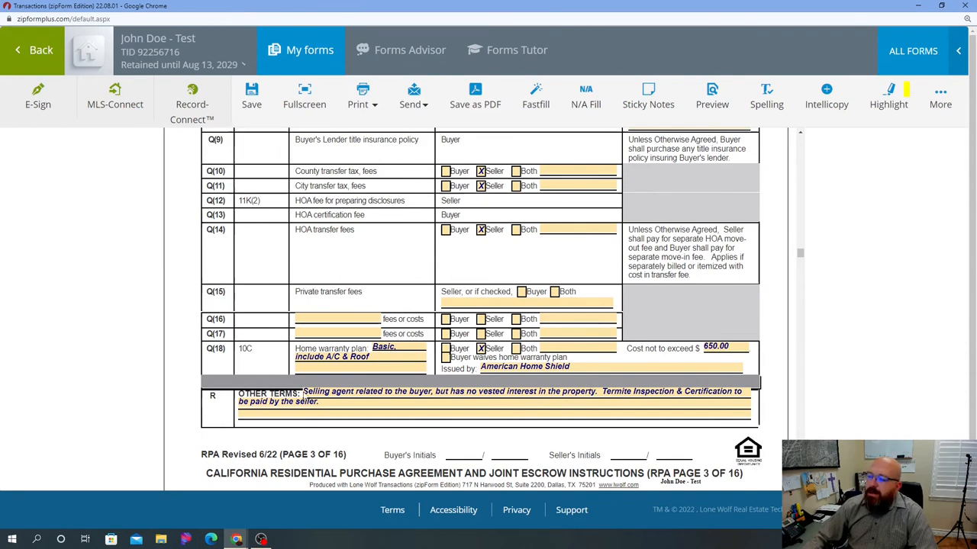
{"action": "scroll", "scroll_direction": "down", "scroll_amount": 3}
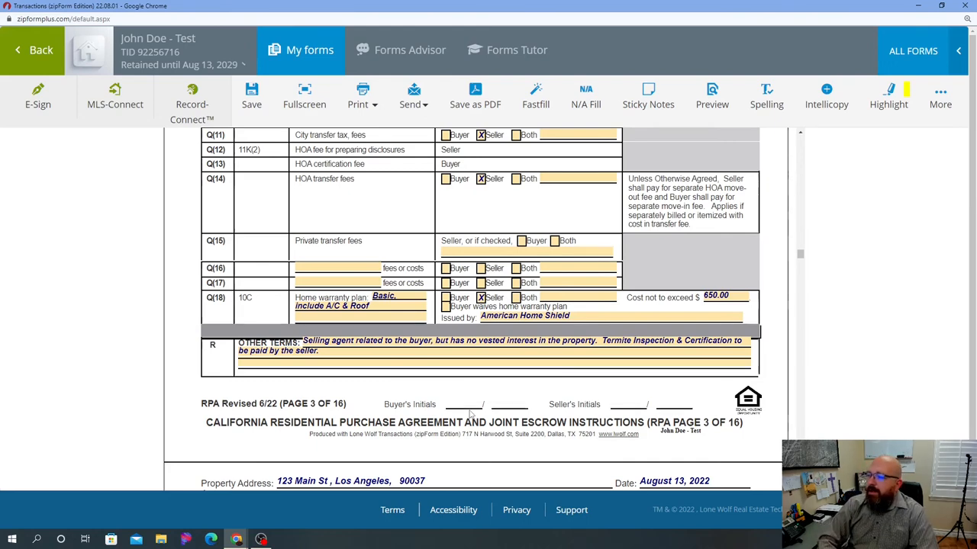
{"action": "mouse_move", "coordinate": [454, 378]}
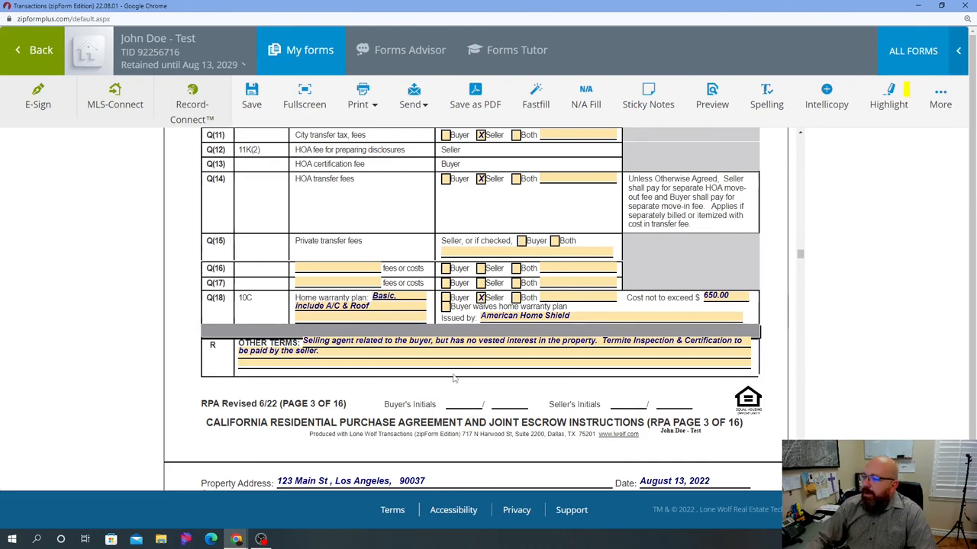
{"action": "scroll", "scroll_direction": "down", "scroll_amount": 3}
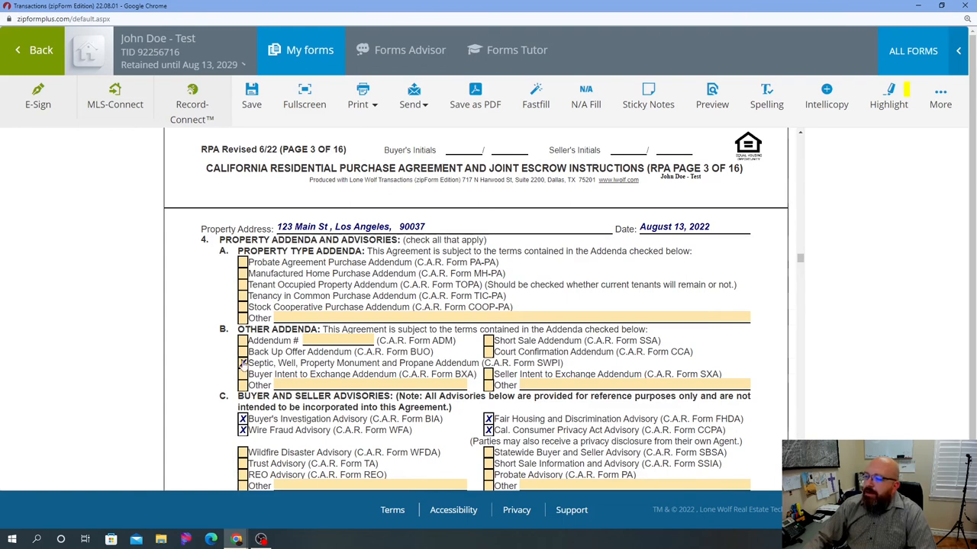
{"action": "left_click", "coordinate": [242, 363]}
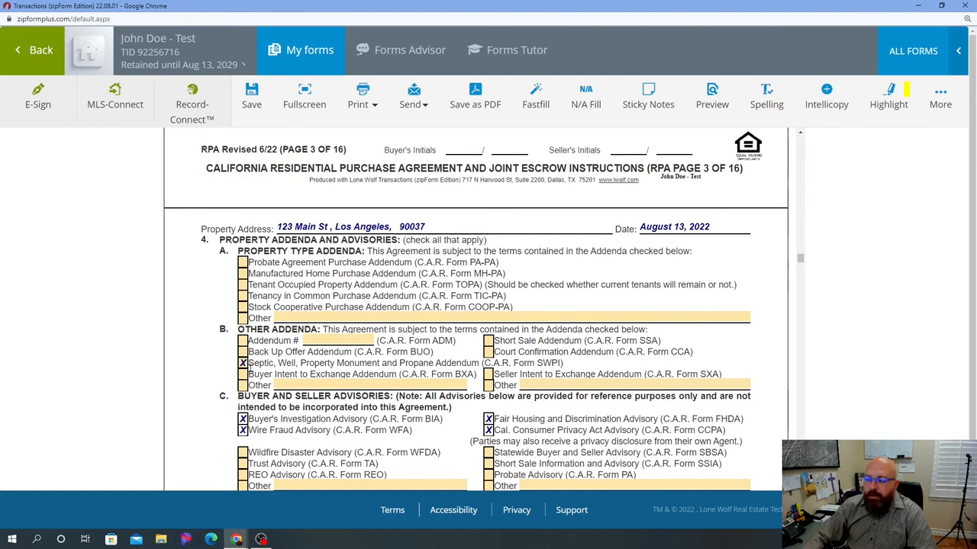